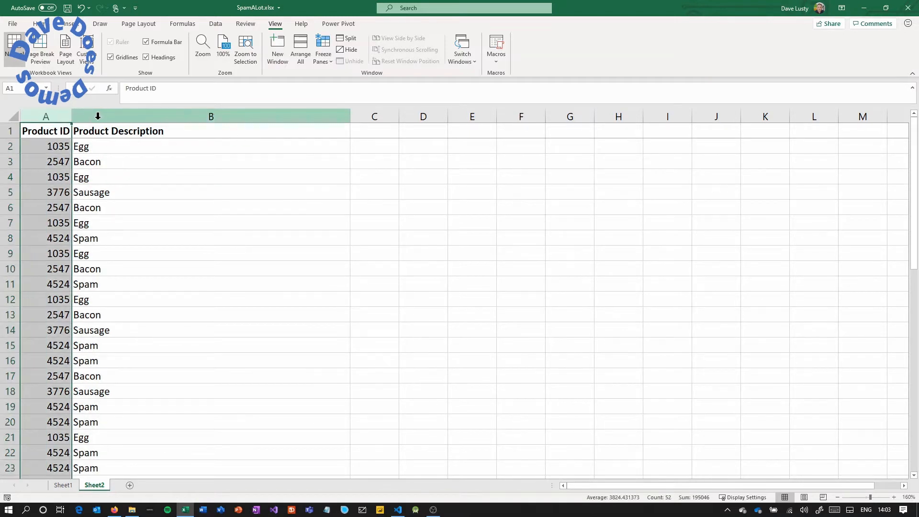
# Highlight rows 2, 4 and 10 to show the 1035 Egg and 2547 Bacon pairings.
pyautogui.click(211, 191)
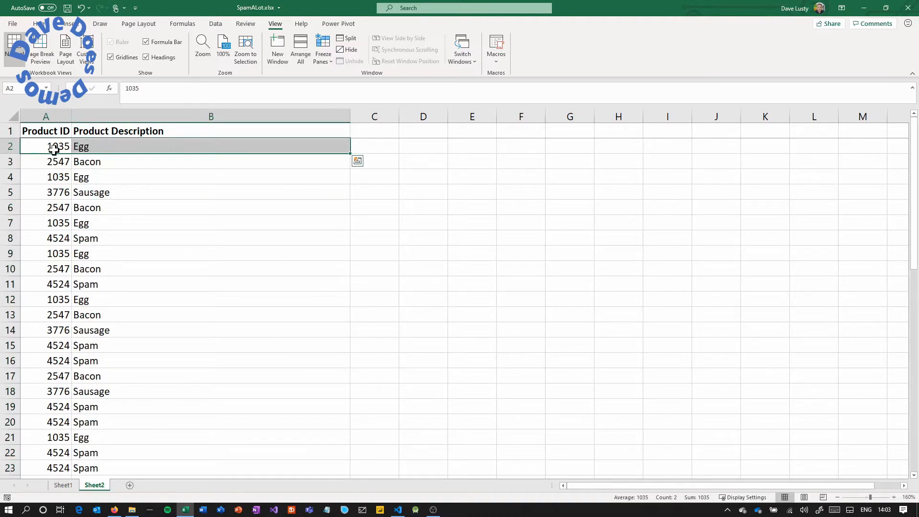
pyautogui.click(51, 176)
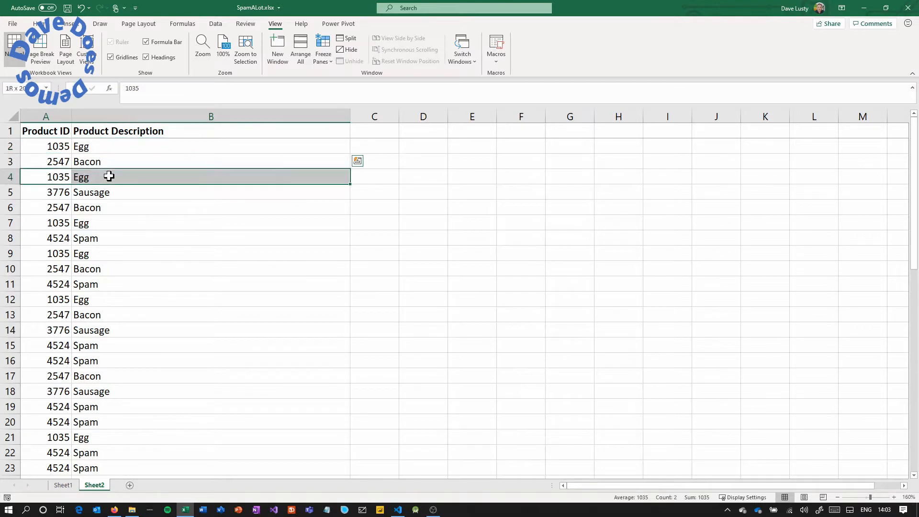
pyautogui.click(46, 222)
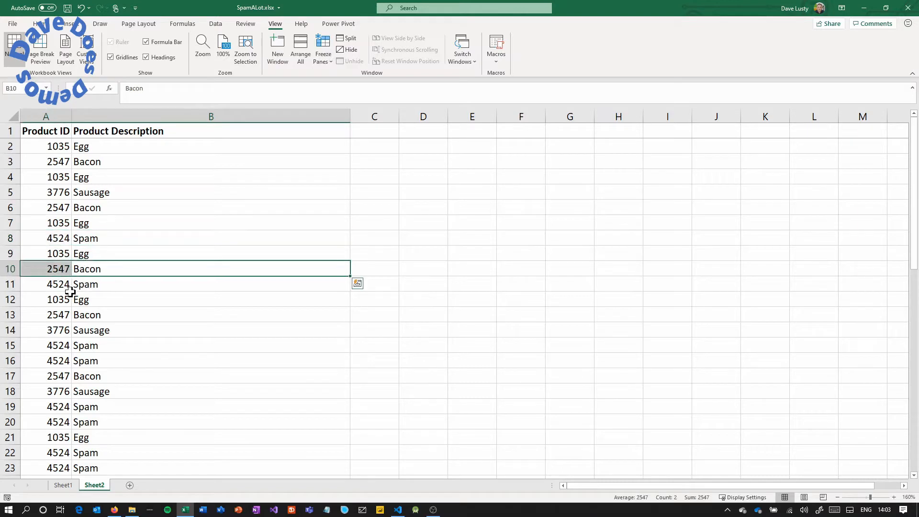
pyautogui.moveTo(107, 319)
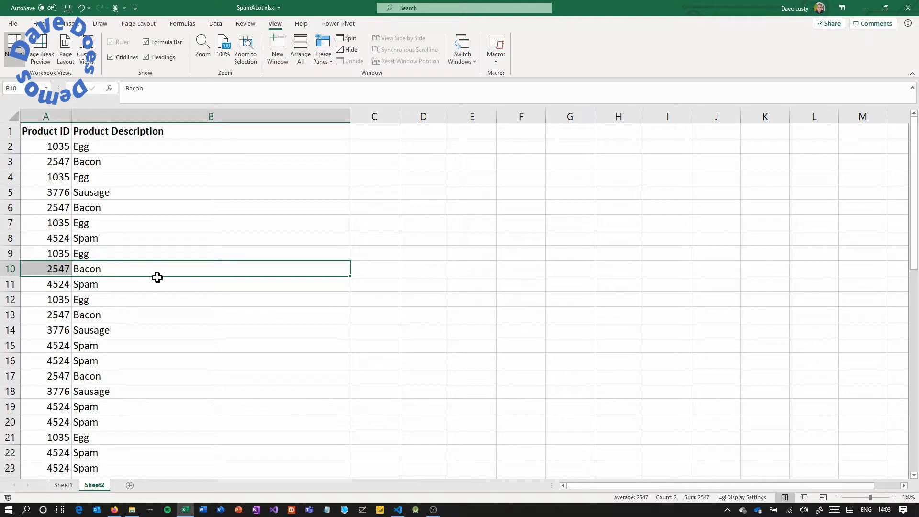
pyautogui.moveTo(131, 204)
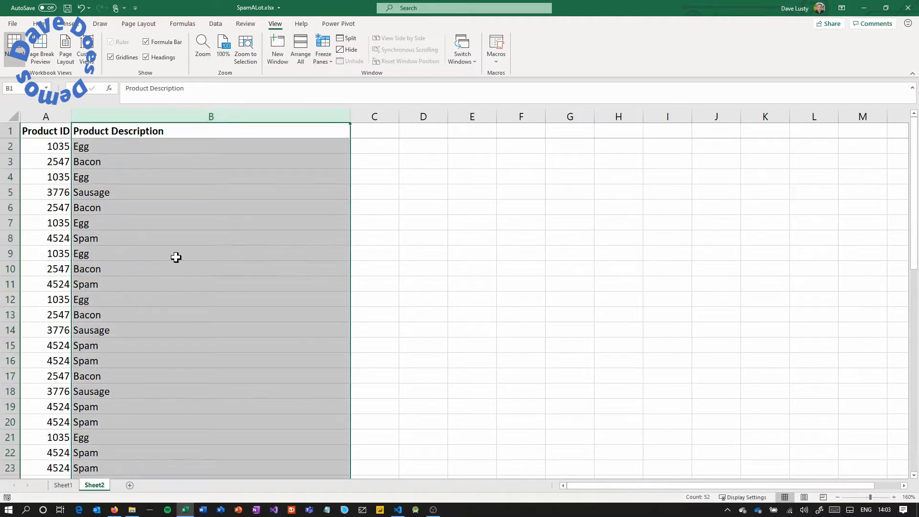
# Sort only the Product Description column A to Z, continuing with the current selection.
pyautogui.click(211, 176)
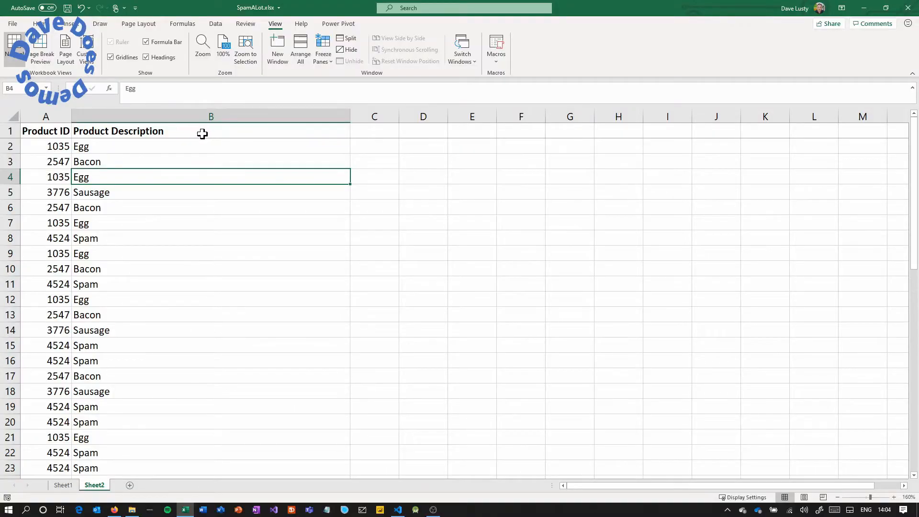
pyautogui.click(211, 116)
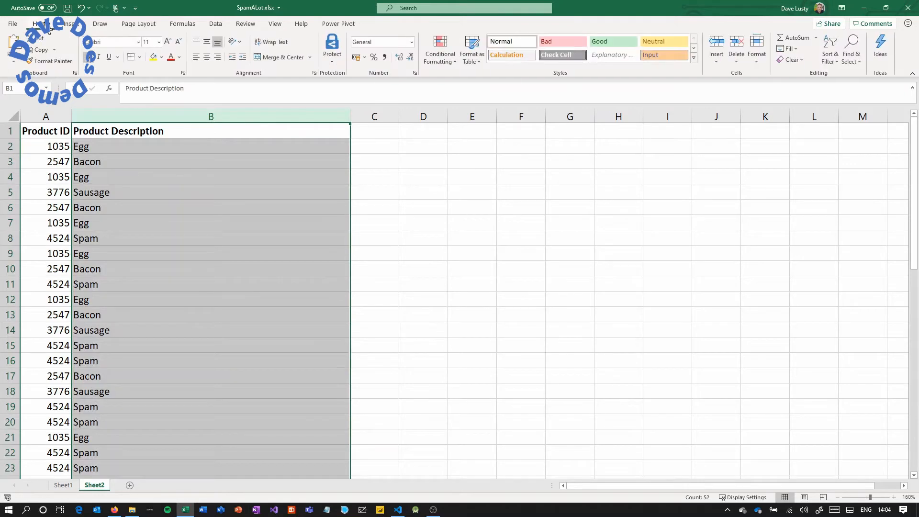
pyautogui.click(830, 46)
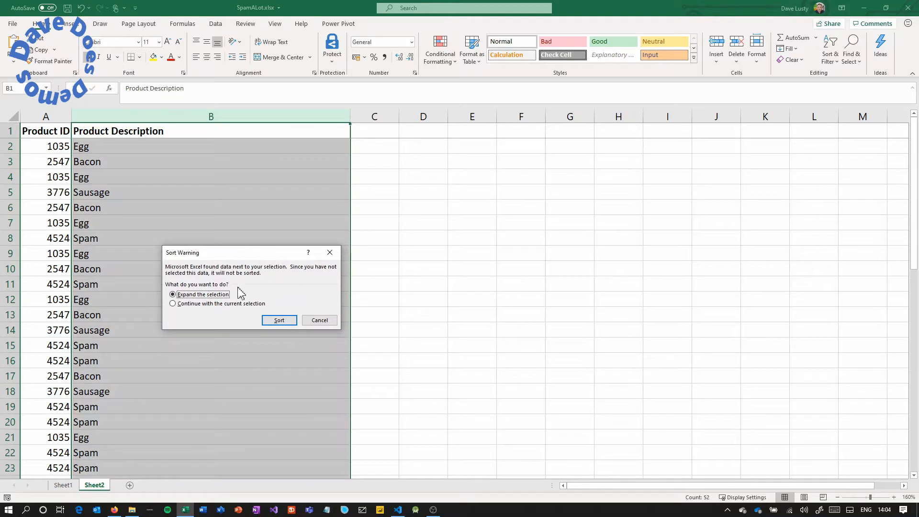
pyautogui.moveTo(212, 311)
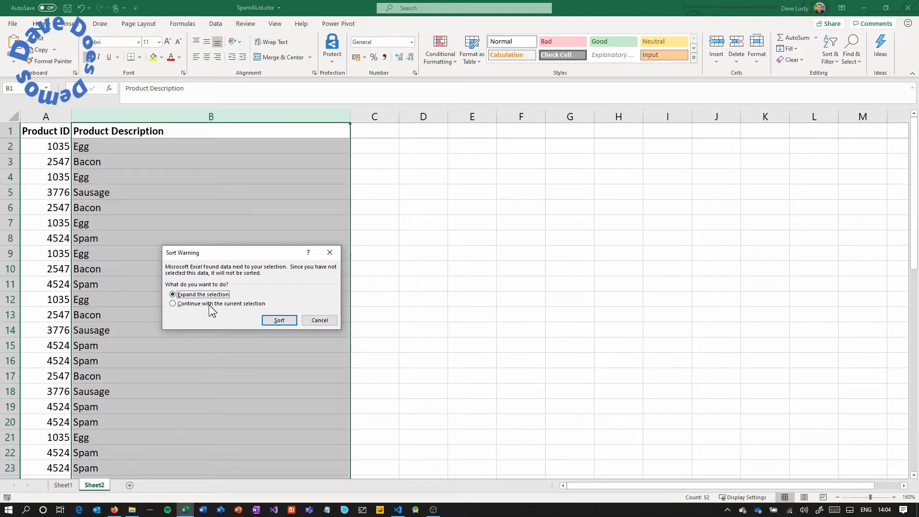
pyautogui.click(173, 303)
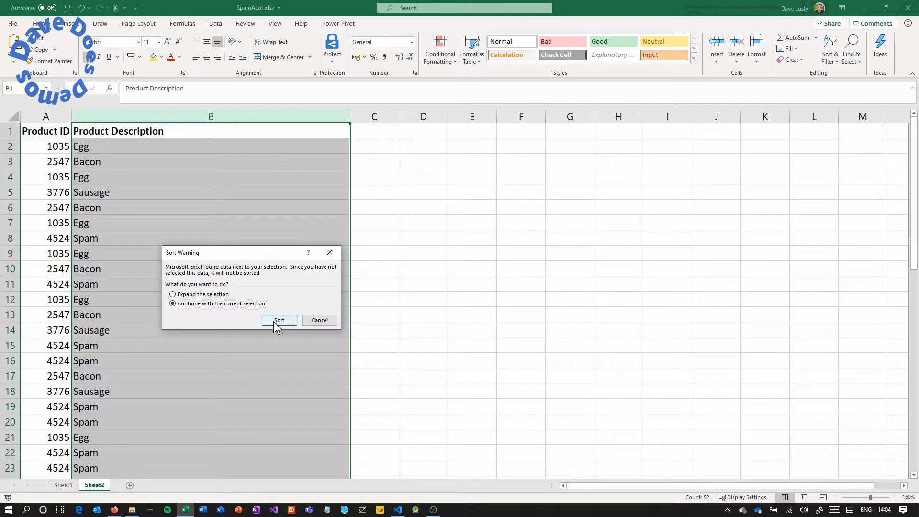
pyautogui.click(279, 320)
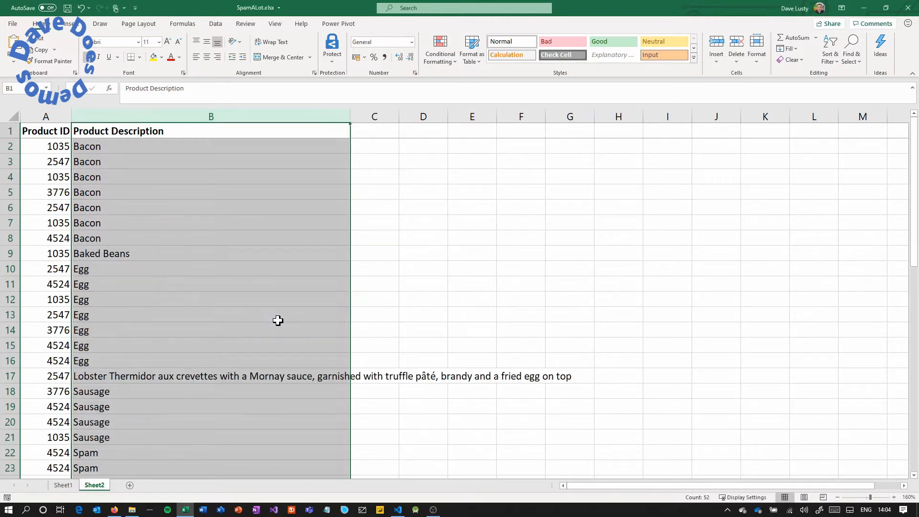
# Show 3776 wrongly paired with Bacon, then undo the description-only sort.
pyautogui.click(52, 146)
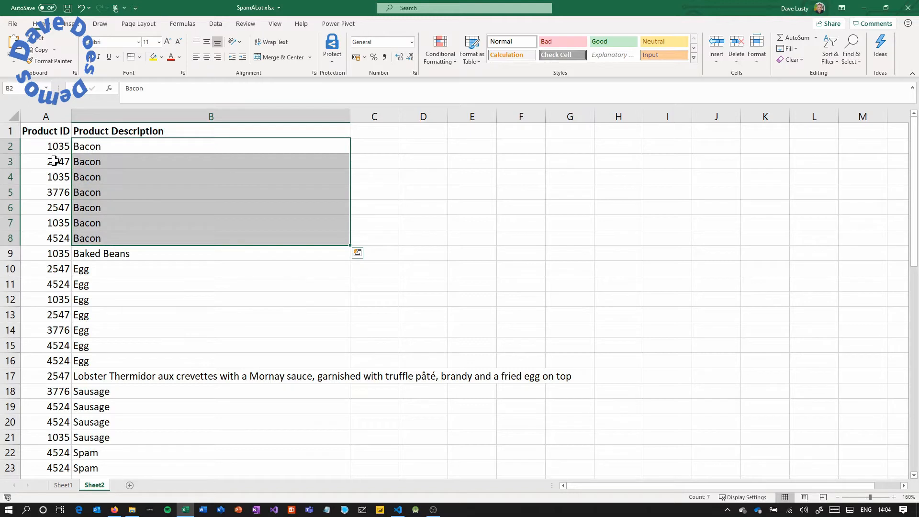
pyautogui.click(46, 191)
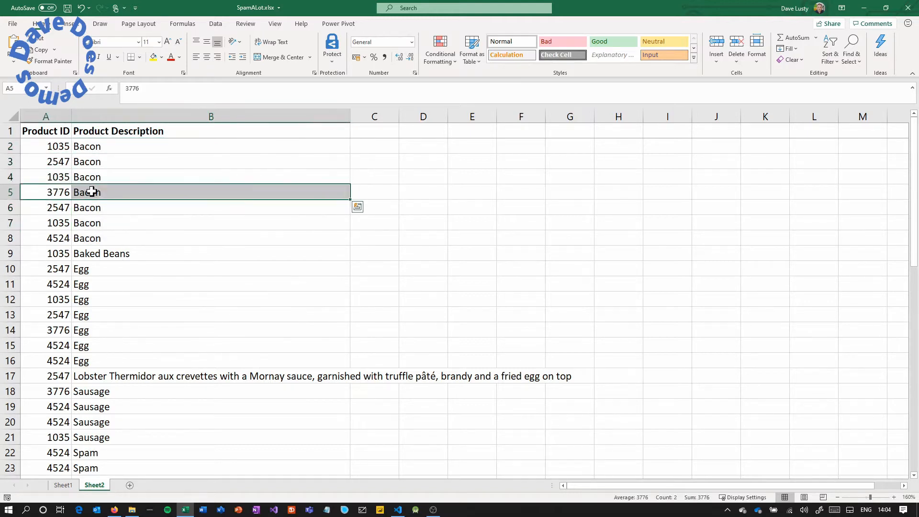
pyautogui.click(46, 207)
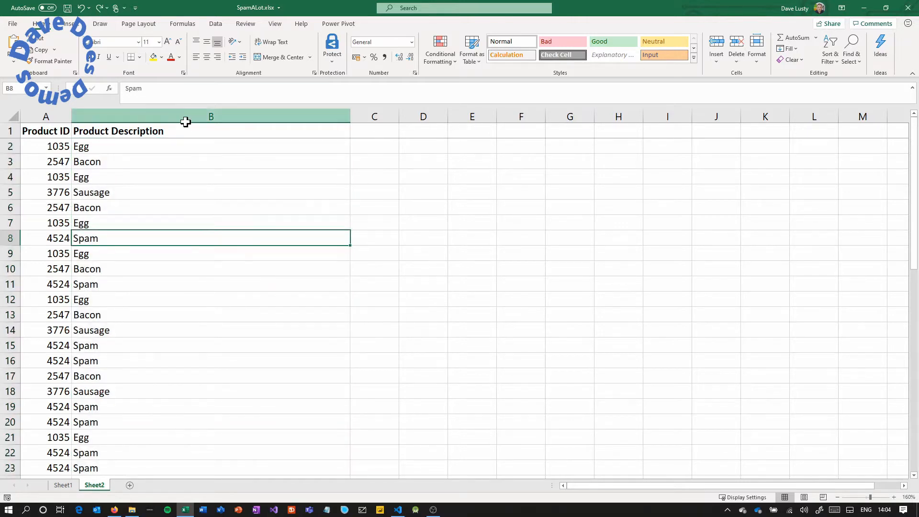
# Sort Product Description A to Z with the selection expanded to keep IDs matched.
pyautogui.click(211, 116)
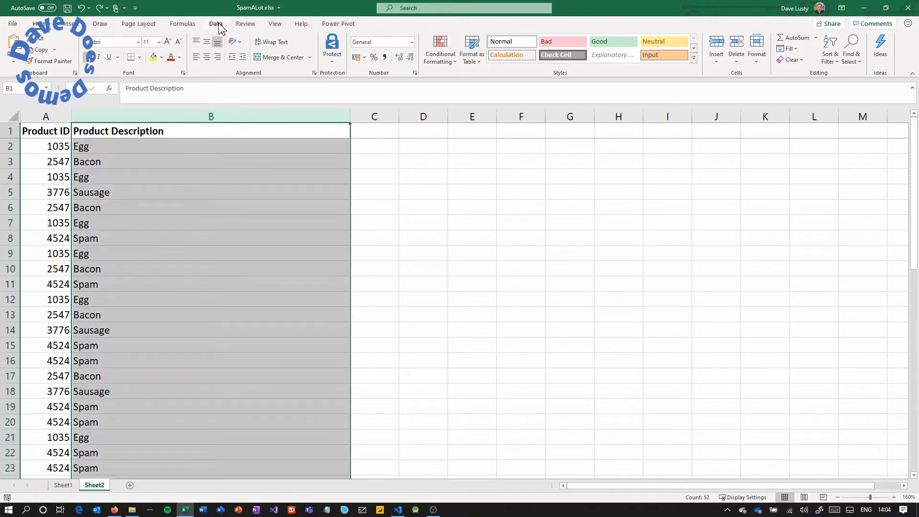
pyautogui.click(829, 48)
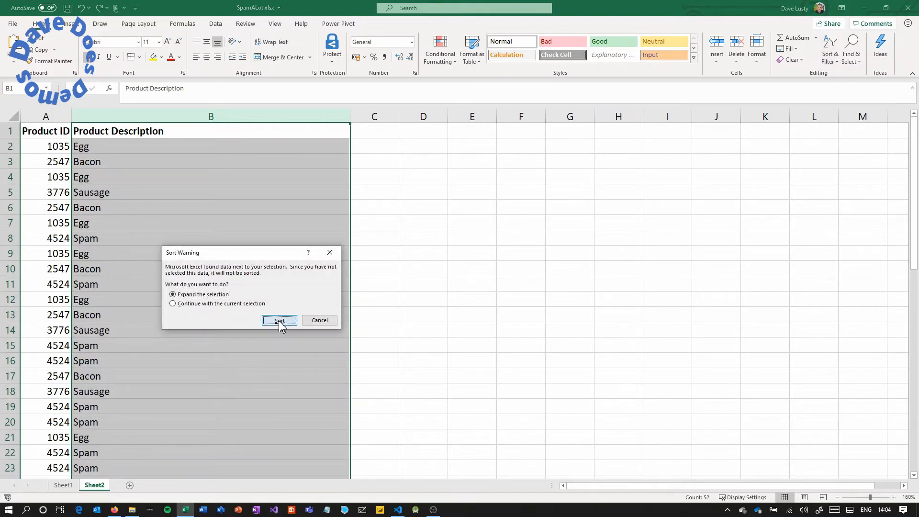
pyautogui.click(279, 321)
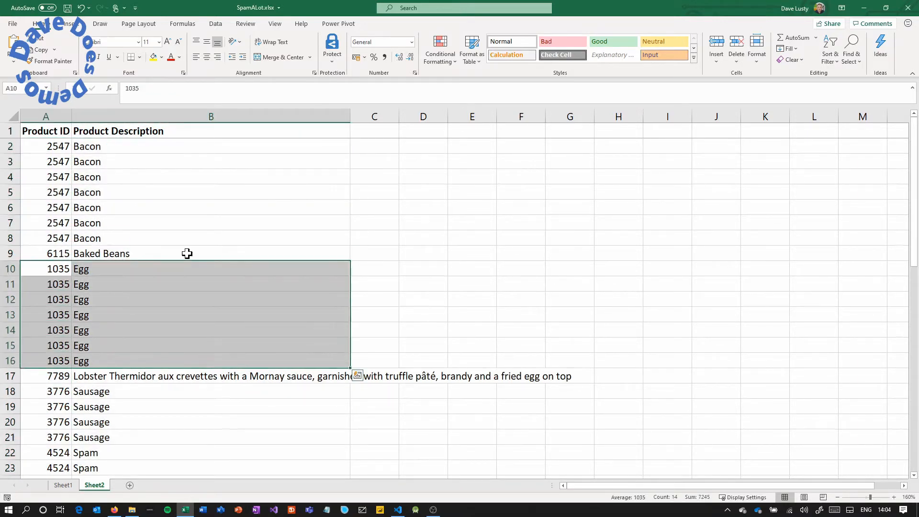
pyautogui.click(86, 223)
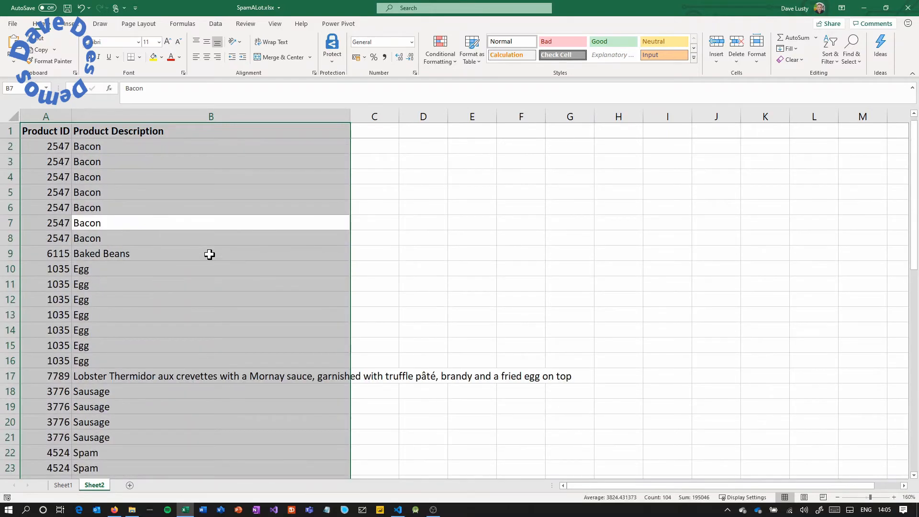
pyautogui.moveTo(276, 288)
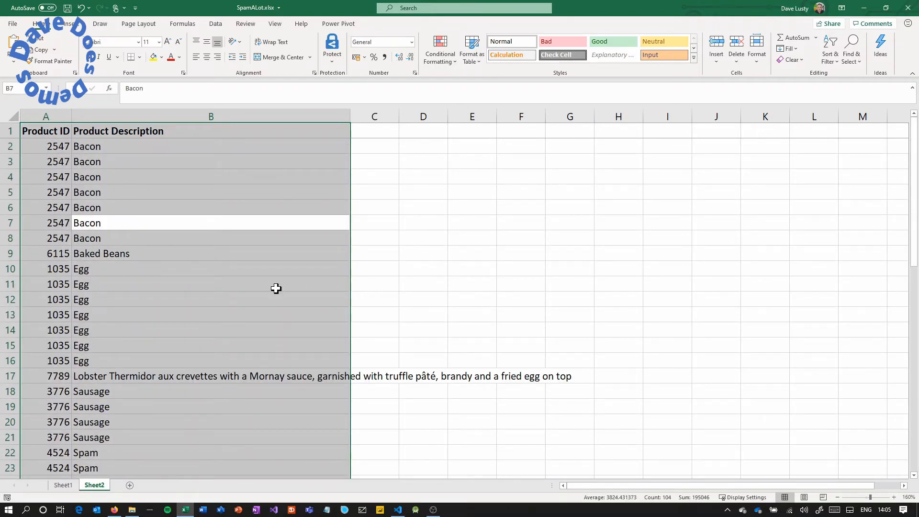